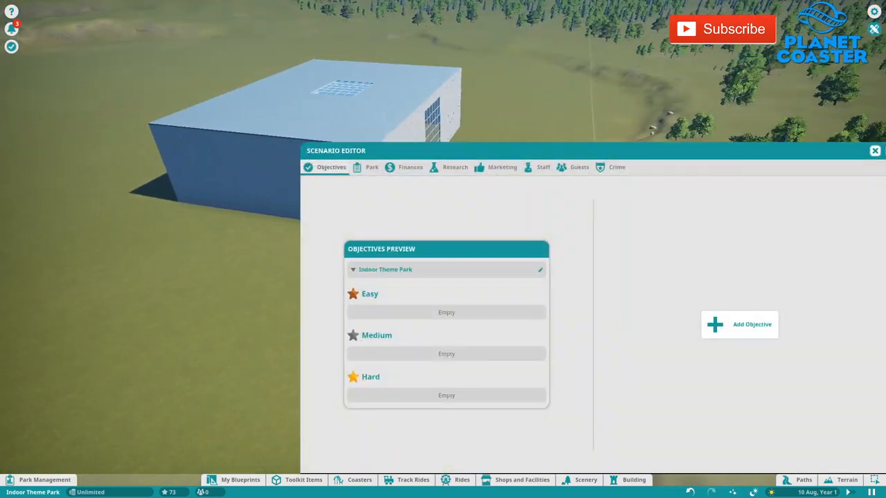
Close the scenario objectives and bring up the Shops and Facilities catalogue
left_click(634, 480)
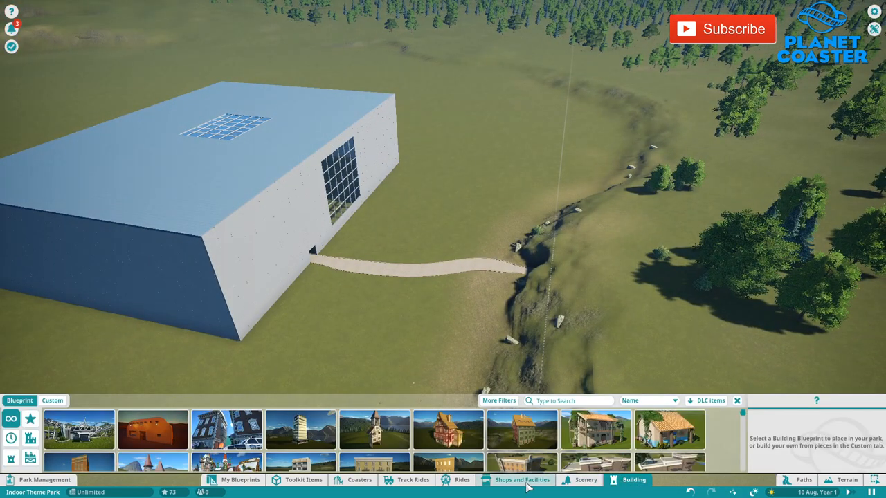
left_click(524, 479)
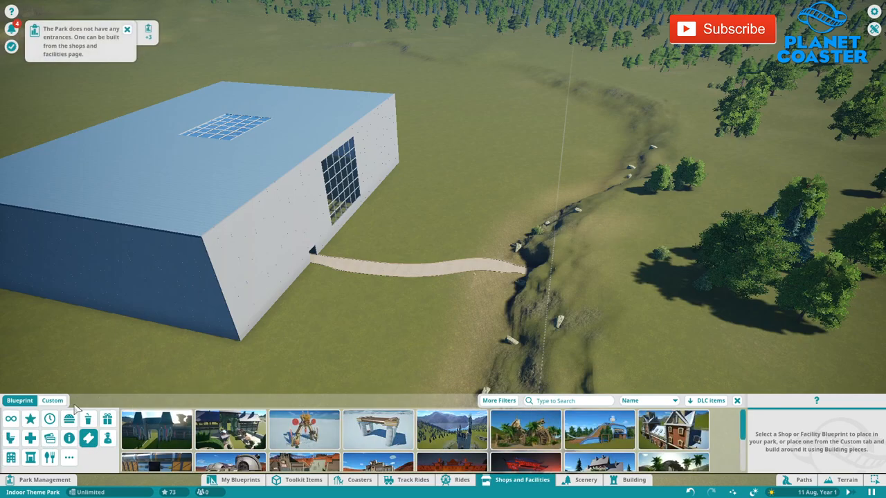
Place a Park Entrance Gate from the Custom pieces just inside the hall's doorway
left_click(89, 437)
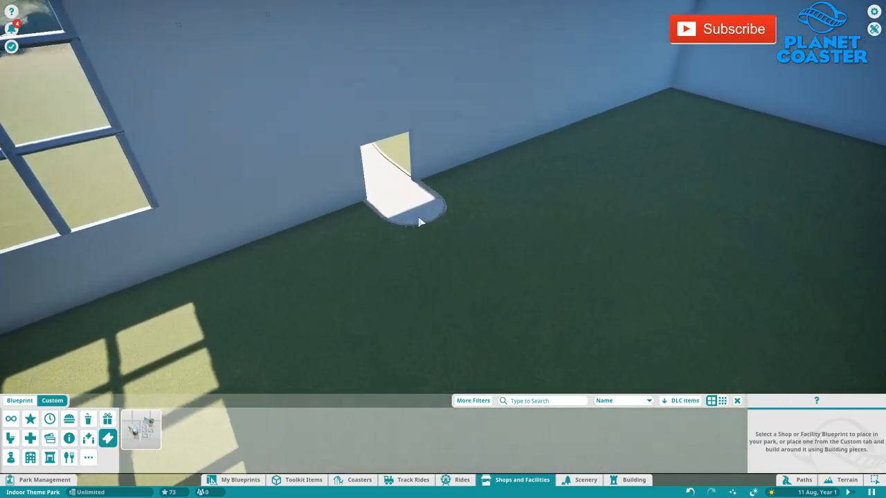
left_click(803, 479)
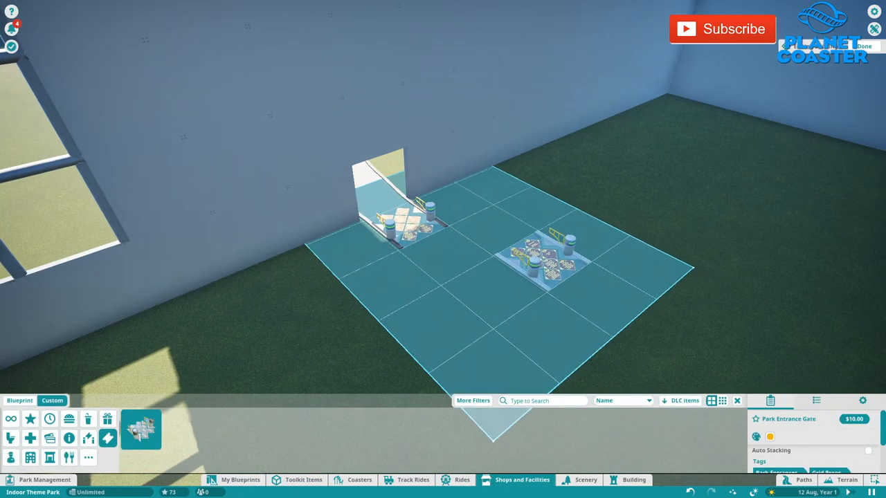
left_click(803, 479)
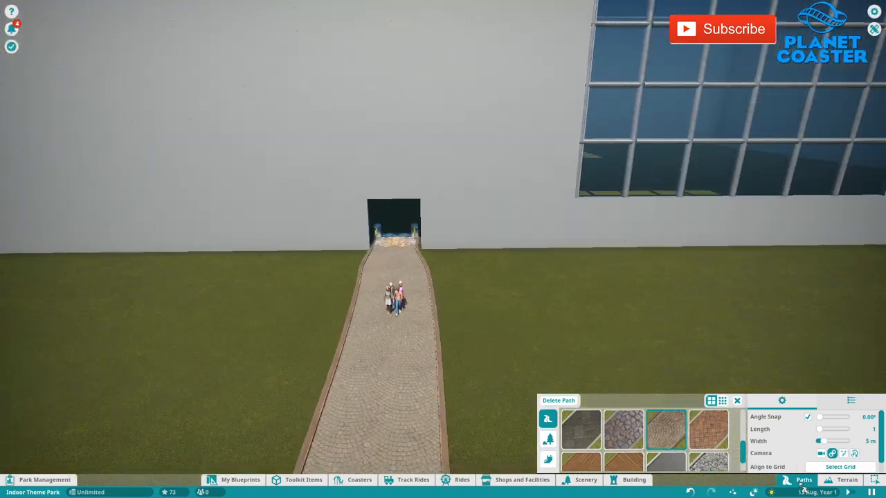
Select the hall's metal alloy wall and open the building for editing
left_click(634, 479)
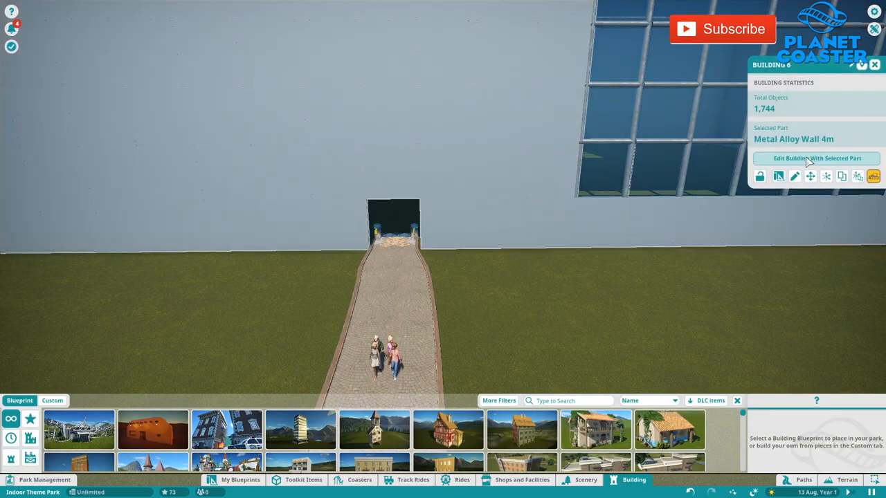
left_click(817, 158)
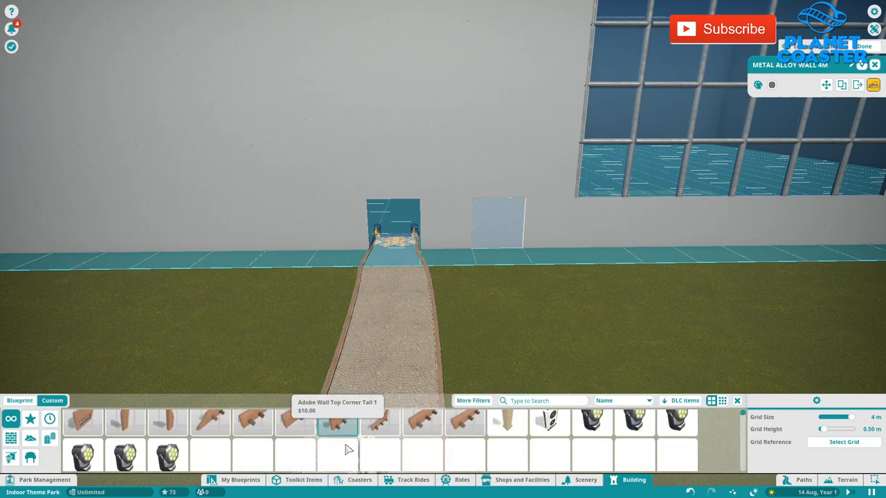
Place a Painted Wood Batten Wall (search 'wood') and tint it dark reddish brown 804940
type("wood")
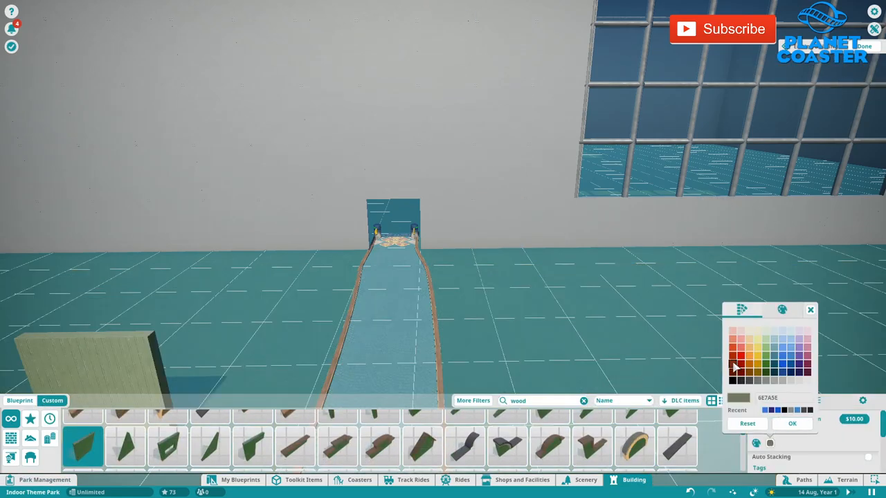
left_click(734, 379)
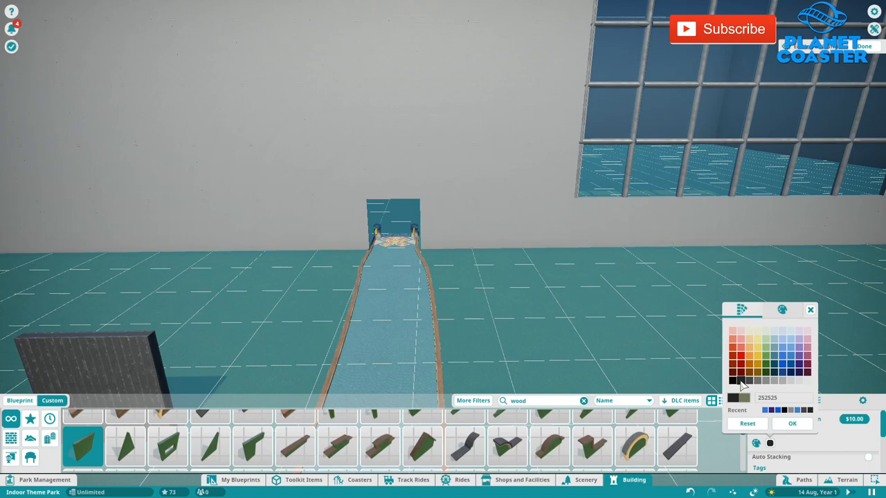
left_click(782, 310)
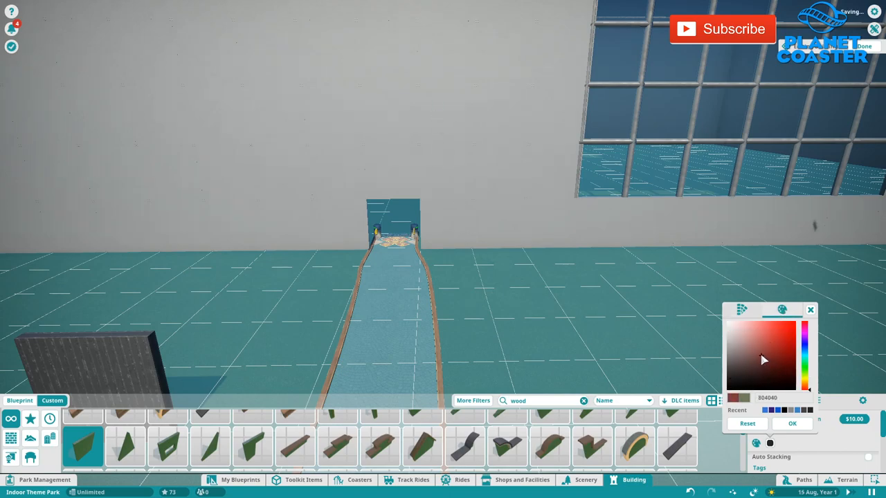
left_click(750, 369)
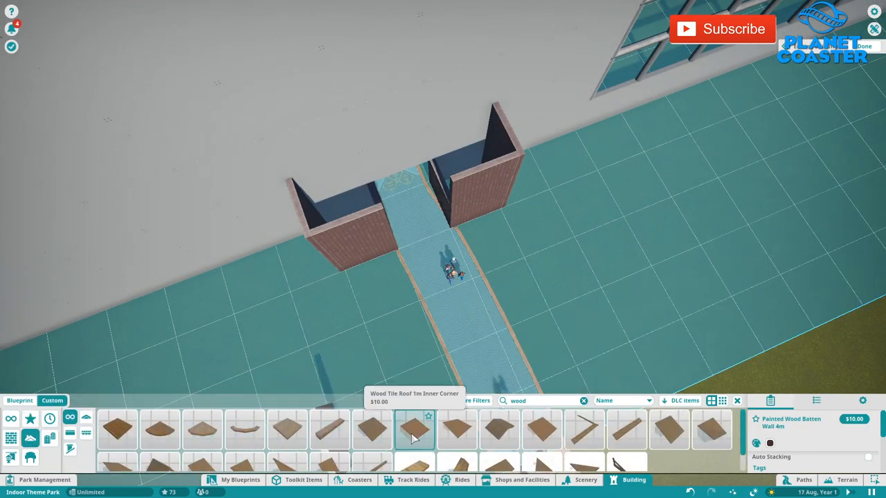
Choose wooden roof corner and wall pieces via 'wood' searches for the gatehouse
left_click(288, 429)
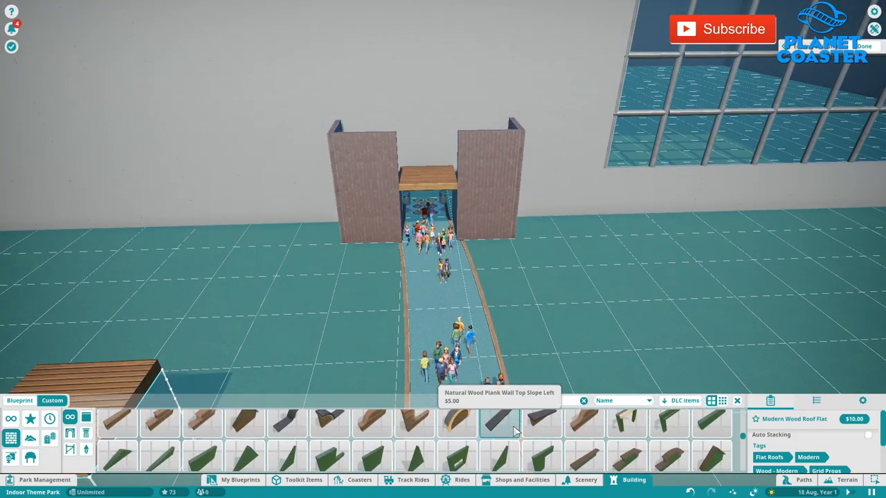
type("wood")
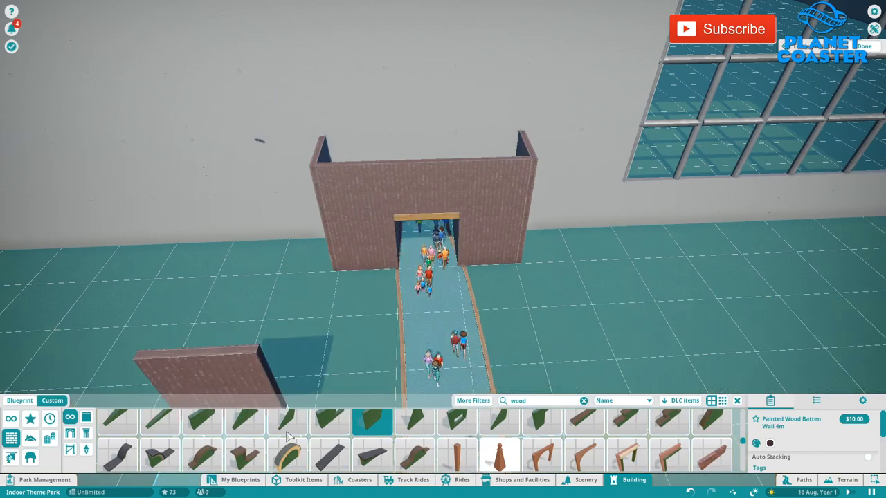
left_click(584, 401)
type("tu")
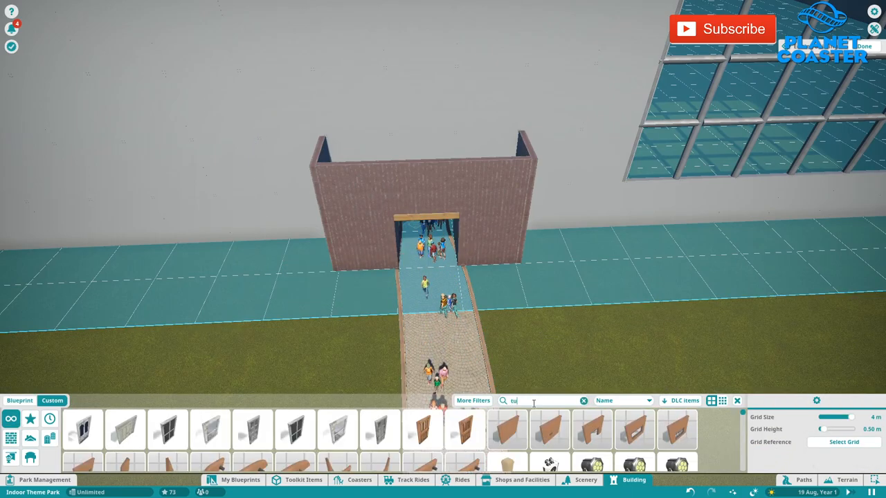
left_click(585, 401)
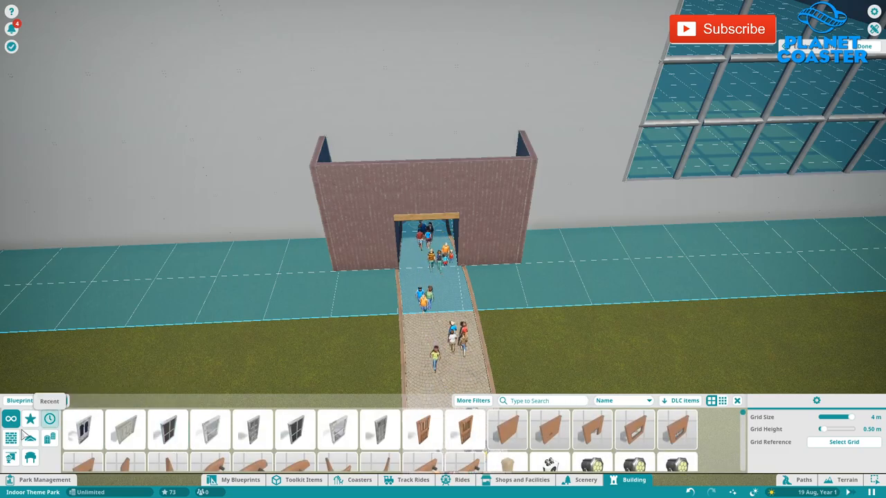
type("w")
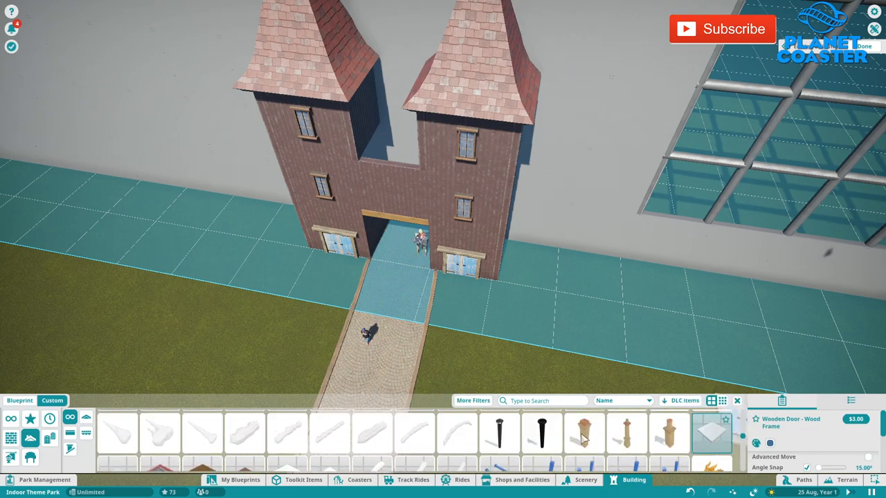
left_click(498, 432)
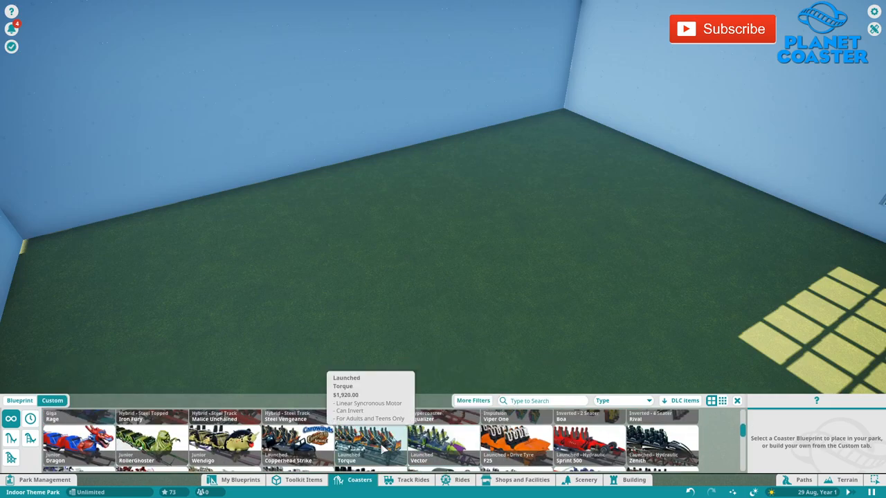
mouse_move(515, 446)
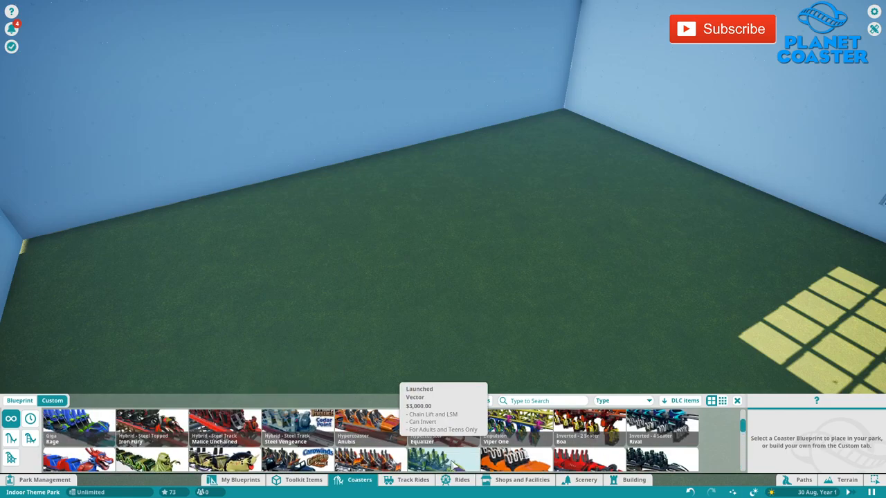
Scroll through the custom launched coaster types such as Torque and Vector
scroll("down", 3)
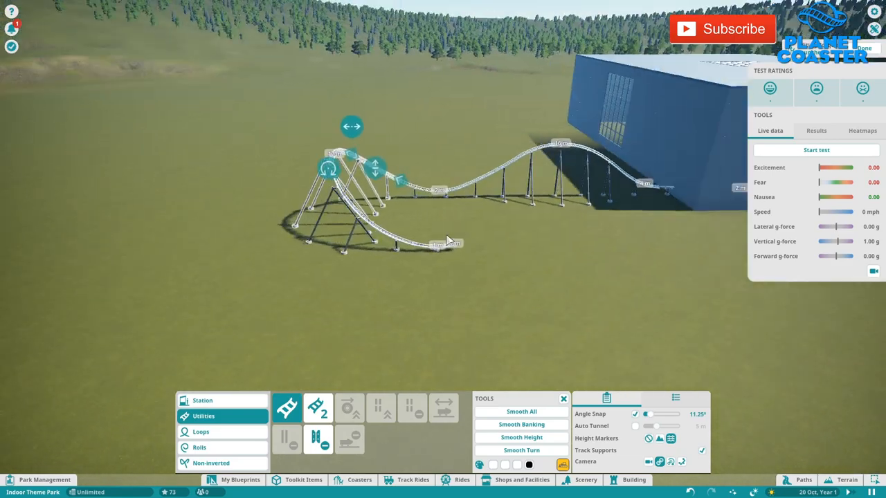
Start a test run of the newly laid coaster track
left_click(817, 150)
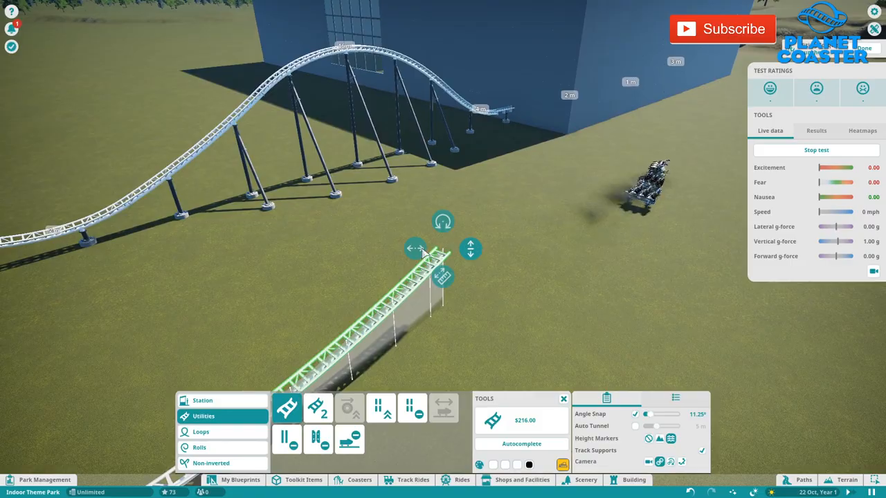
Place a new rising track section while the coaster test runs
left_click(201, 432)
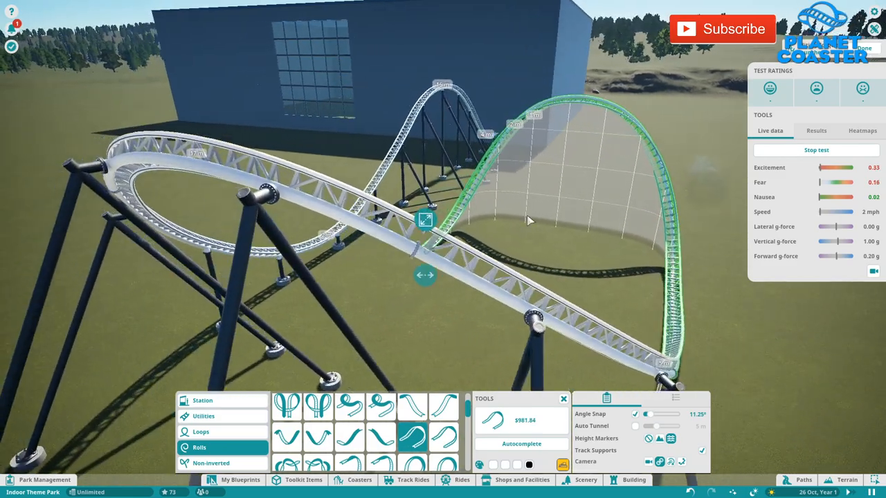
Add a curving piece and a straight track section running out along the ground
left_click(204, 416)
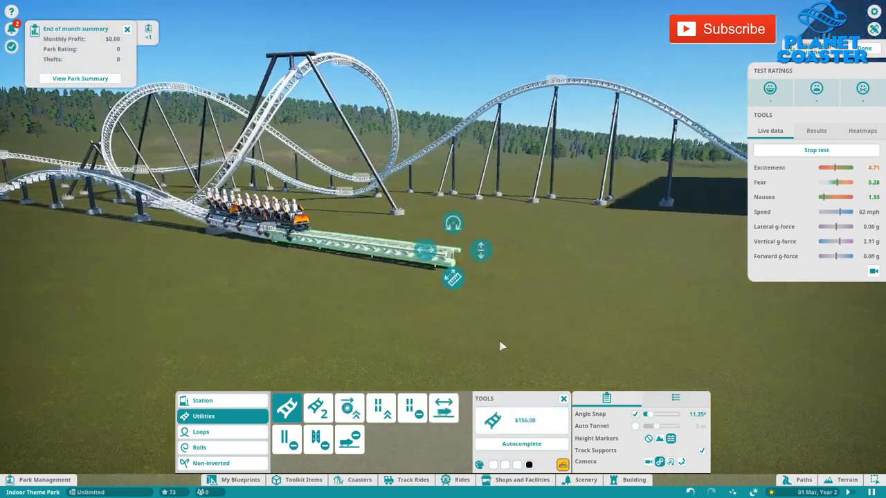
left_click(200, 432)
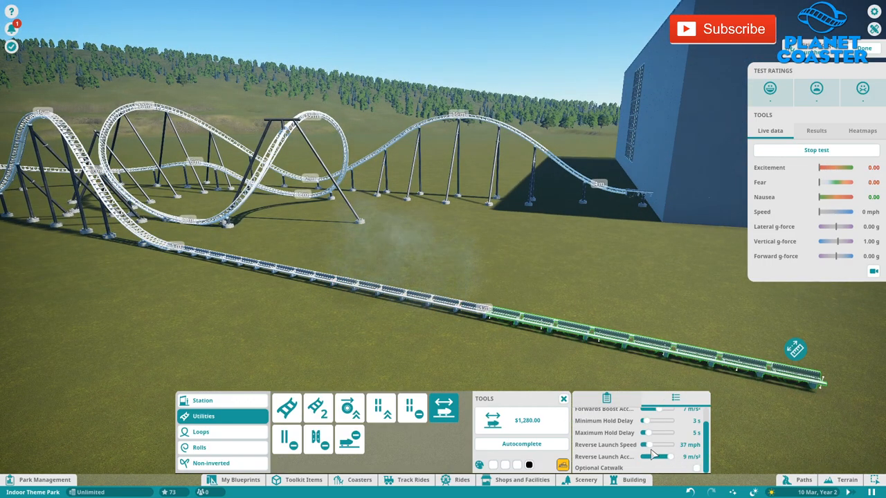
Adjust the launch straight toward the hall before the rising section
left_click_drag(645, 446, 656, 446)
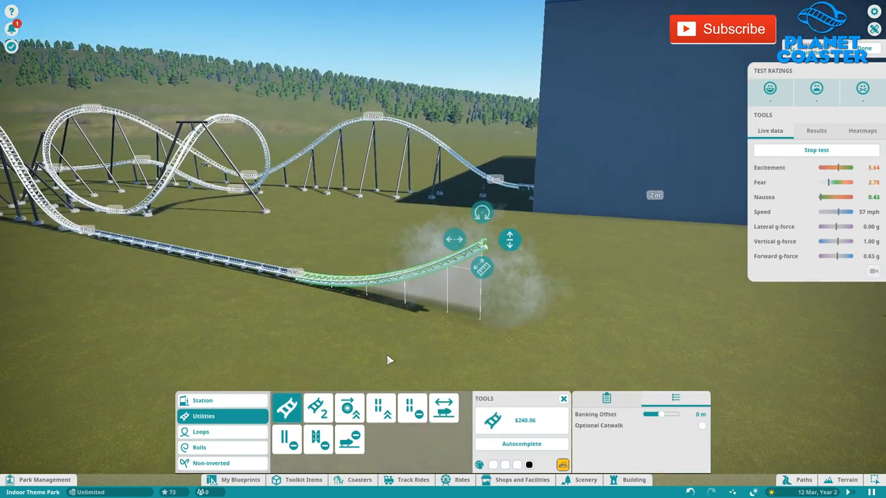
Add the remaining swooping curves and hills so the circuit closes and the test train runs
left_click(201, 432)
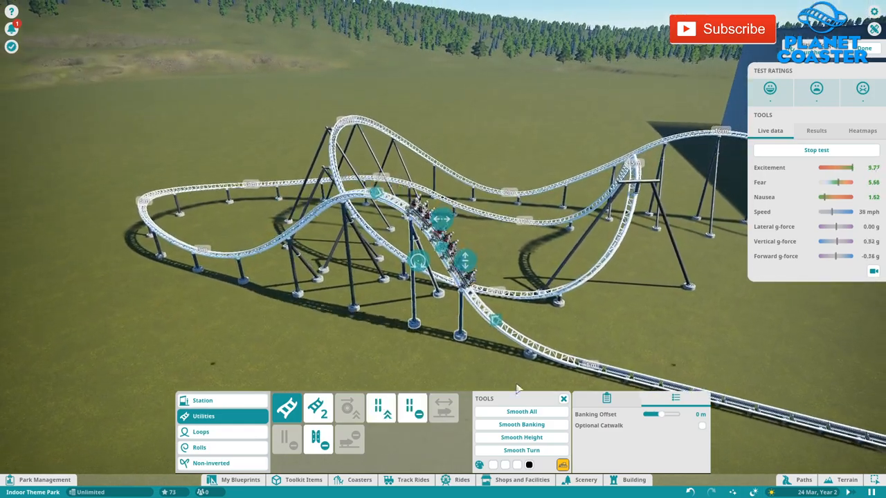
Apply Smooth All repeatedly to even out the track's curves and hills
left_click(520, 412)
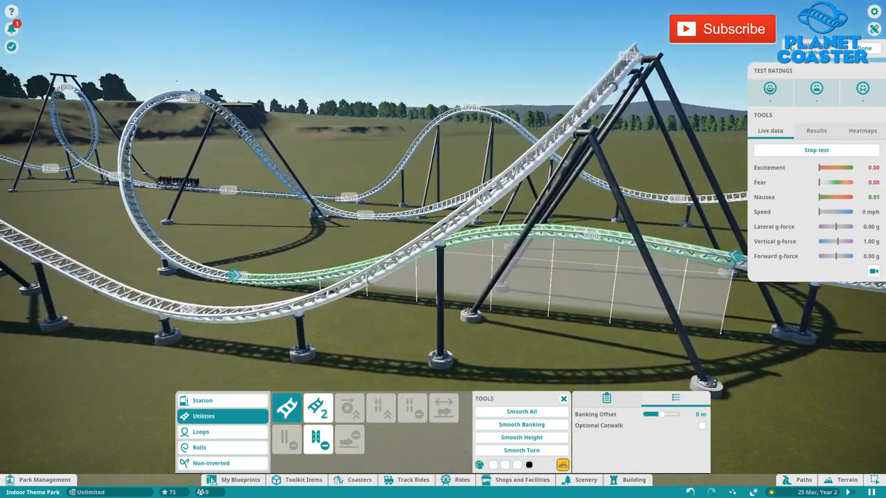
left_click(521, 411)
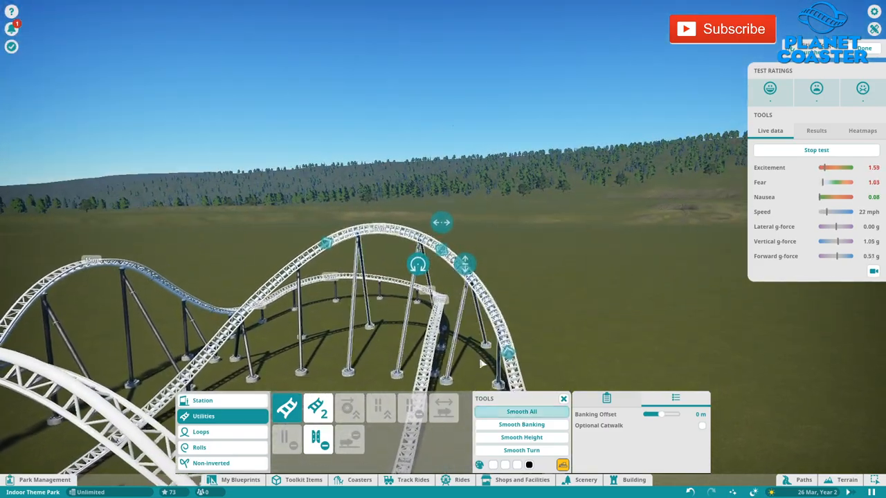
left_click(520, 411)
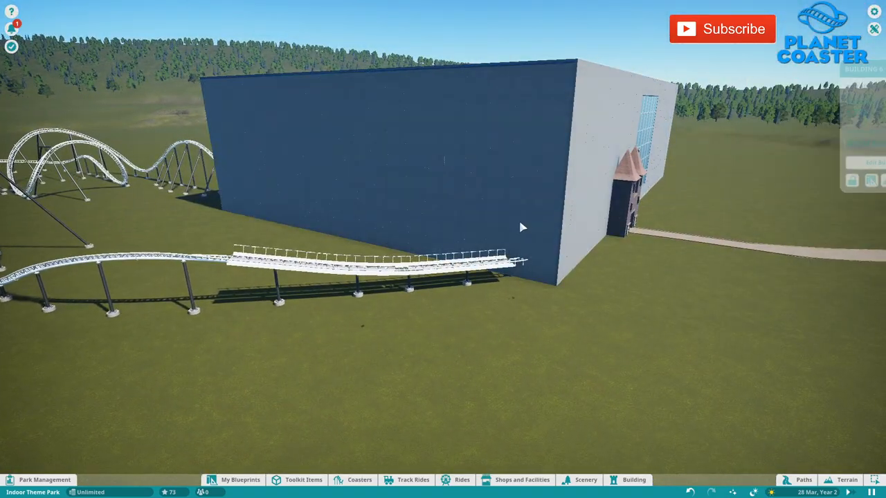
Choose building pieces to find the Metal Alloy Wall 2m for the track opening
left_click(634, 479)
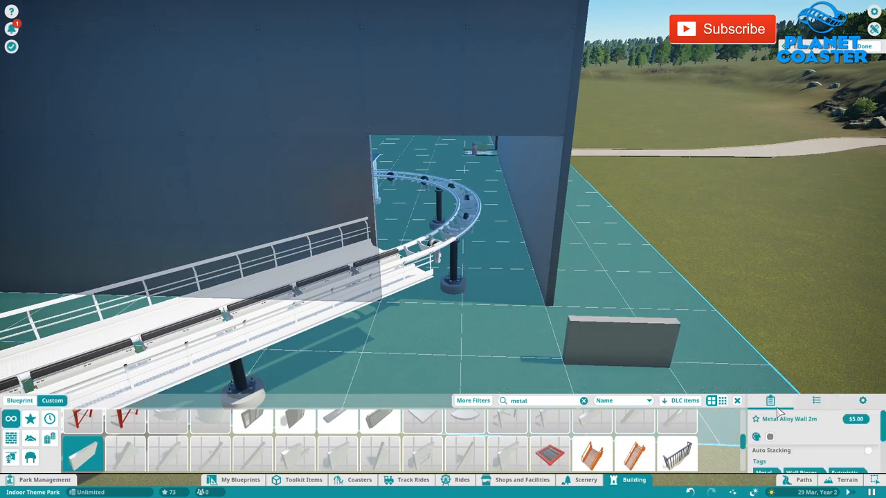
Place the low metal alloy wall beside the track at the hall's side opening
left_click(770, 438)
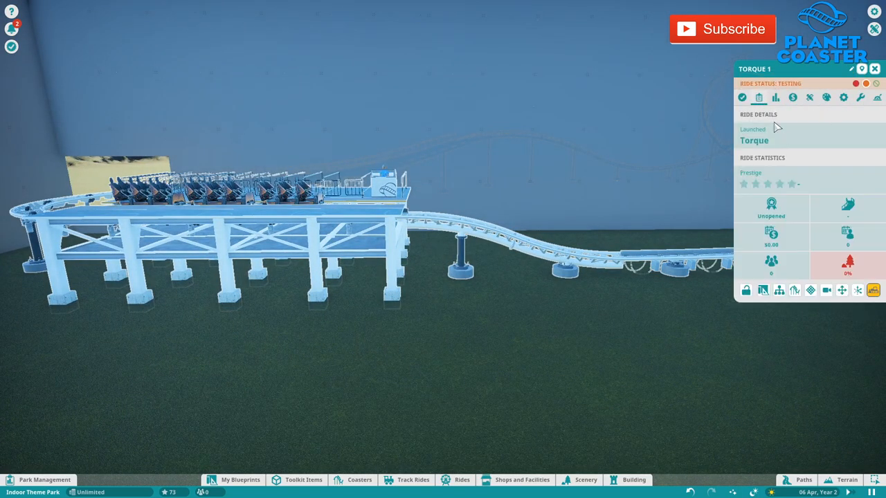
Change the number of cars on Torque 1's train in Ride Options
left_click(843, 97)
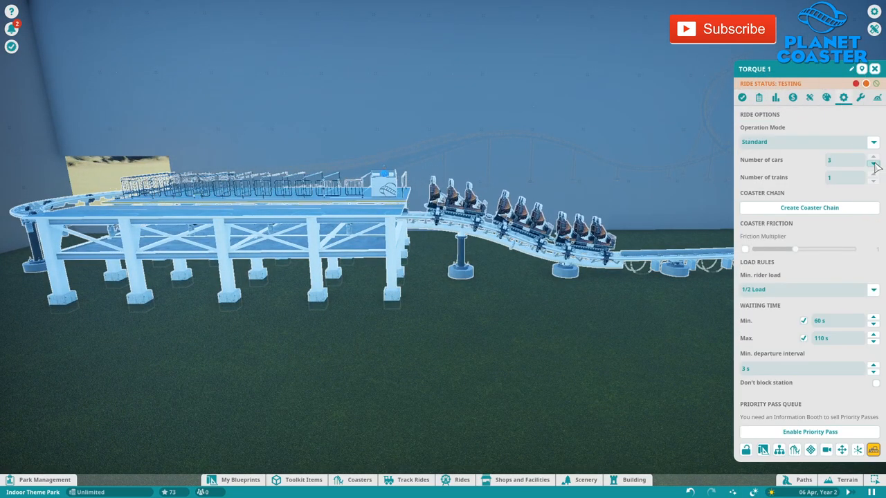
left_click(776, 97)
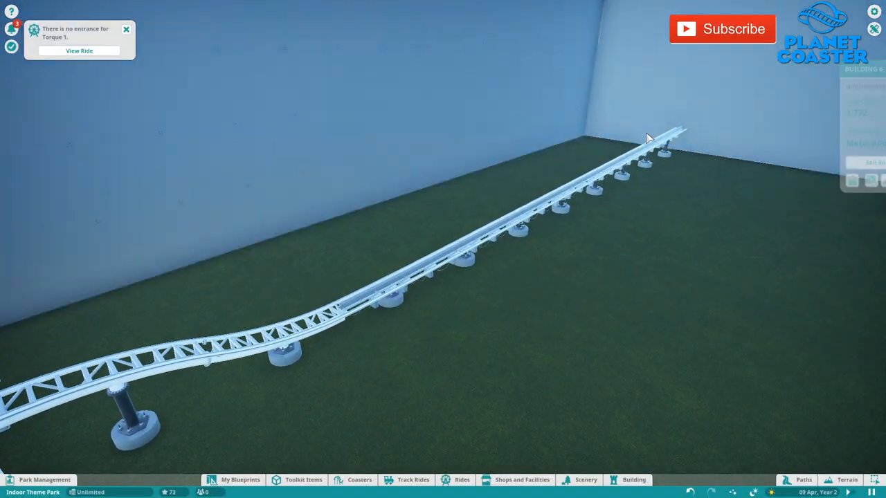
Browse the scenery catalogue's rock pieces facing the launch hole
left_click(635, 479)
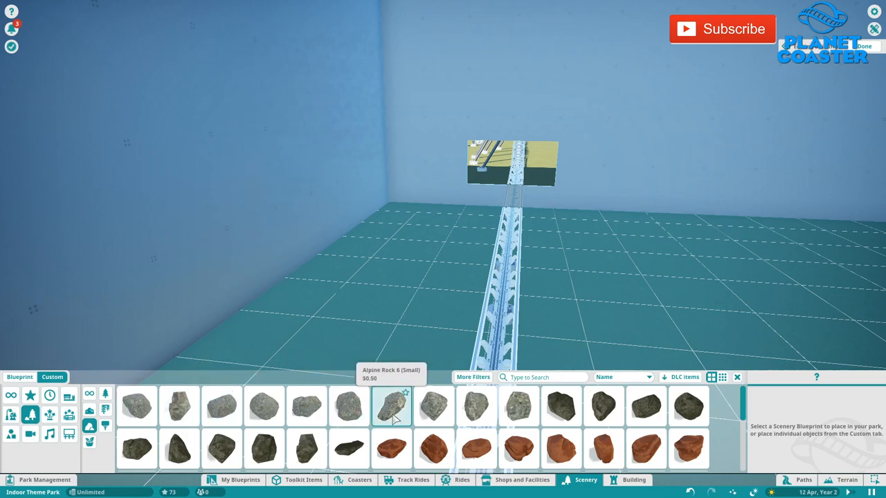
Pile Alpine Rock 6, 7 and 9 pieces along the bottom and top right of the launch hole
left_click(391, 407)
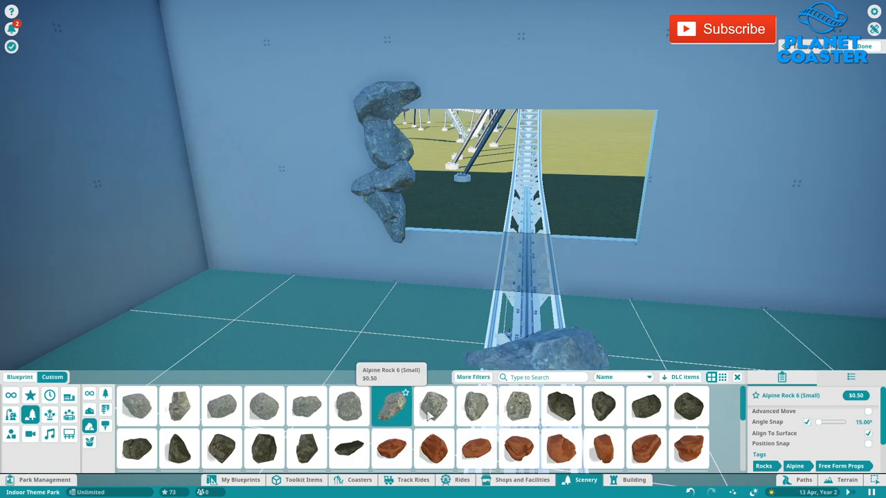
left_click(435, 407)
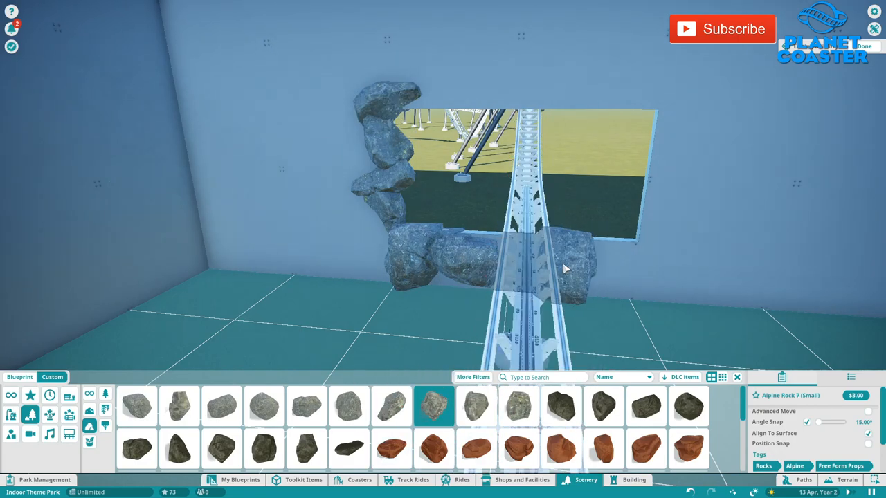
left_click(519, 407)
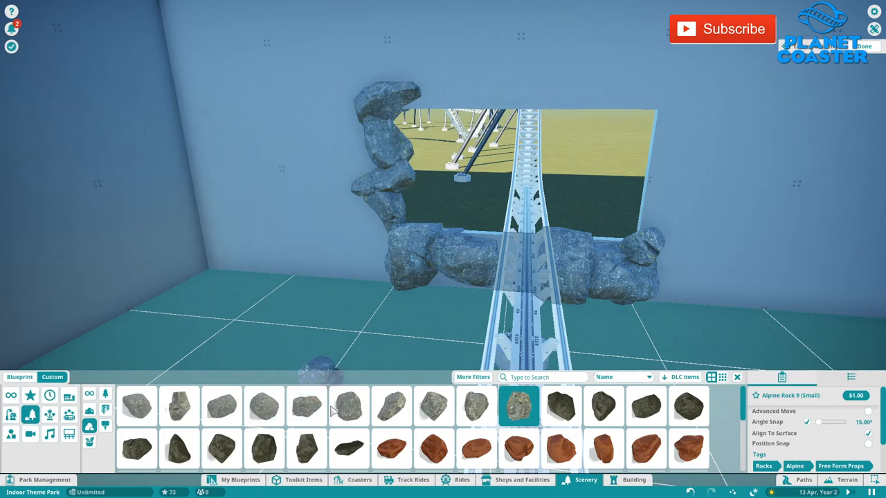
left_click(390, 406)
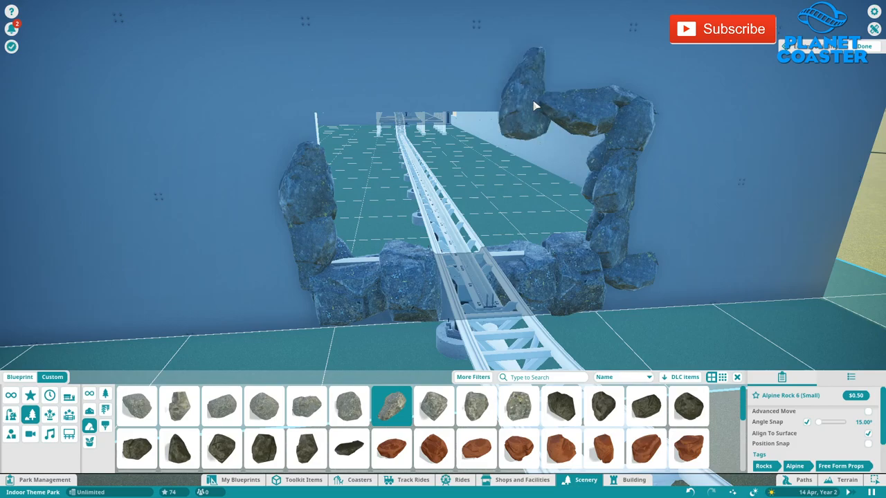
left_click(435, 407)
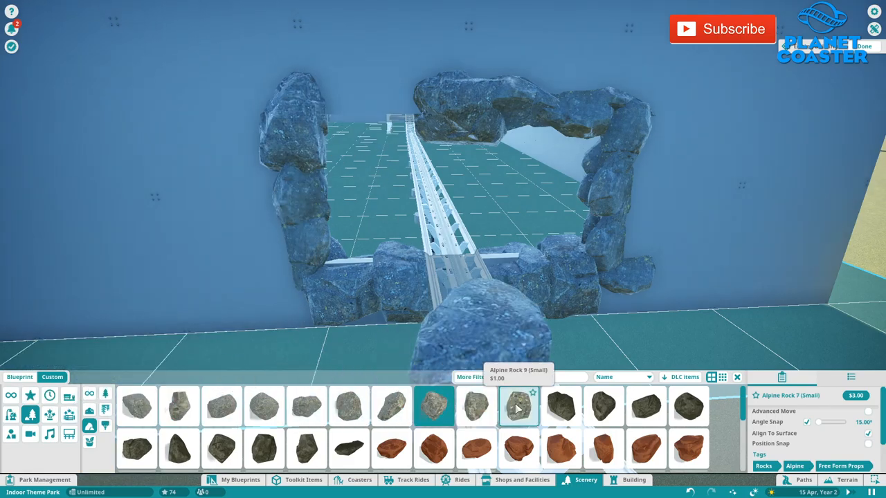
left_click(520, 407)
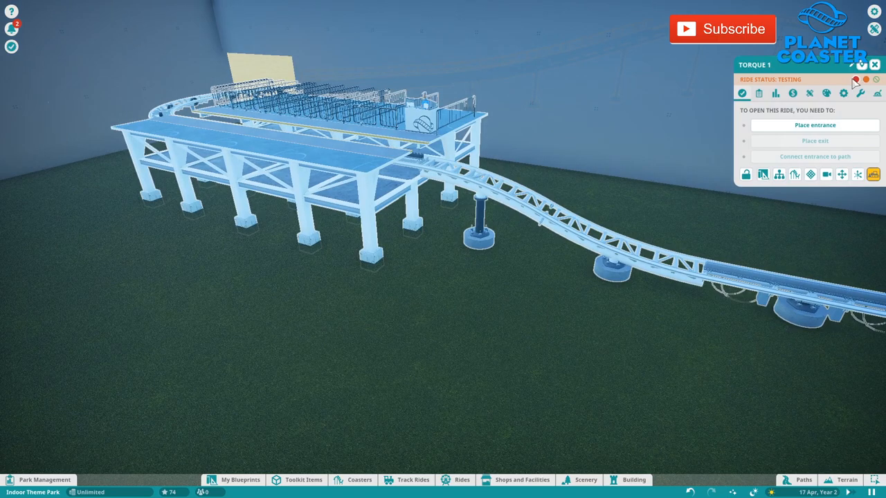
Start a test run of Torque 1 to get its ratings
left_click(775, 93)
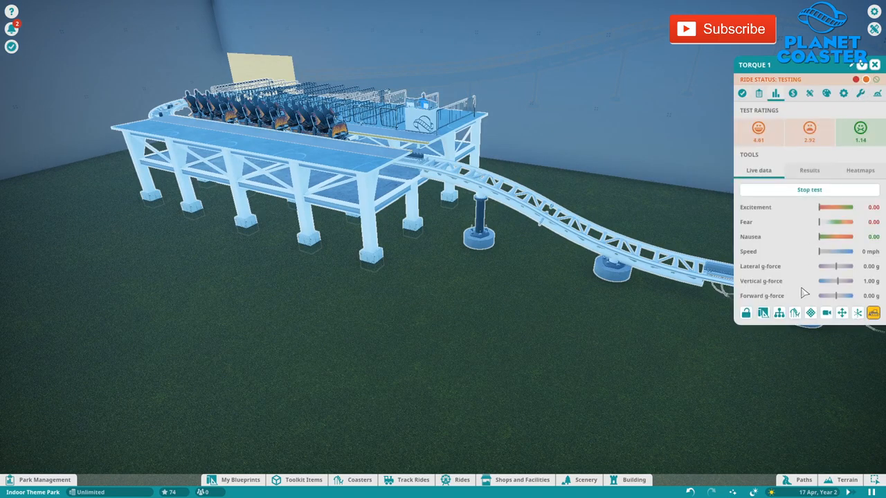